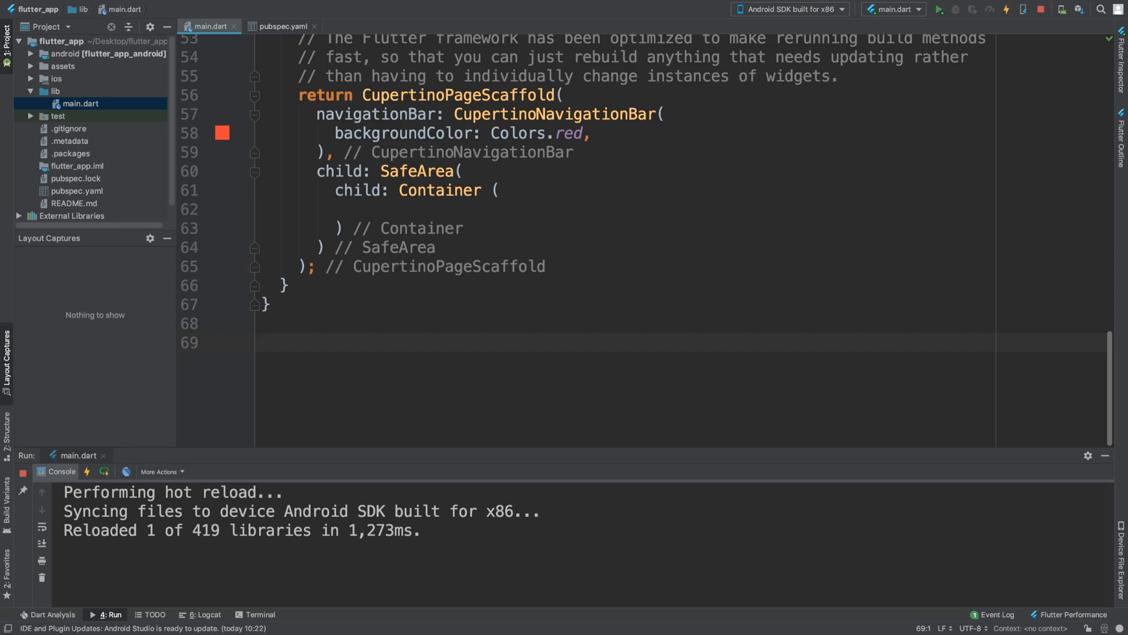
Add a CupertinoSwitch as the Container's child via autocomplete.
click(262, 343)
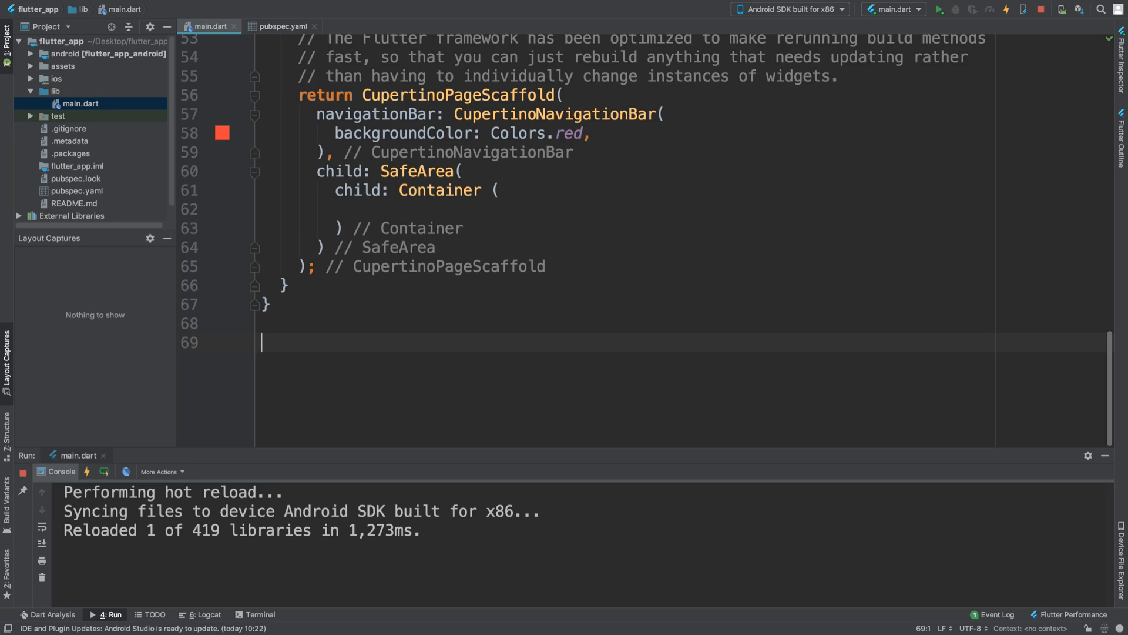
text(child:)
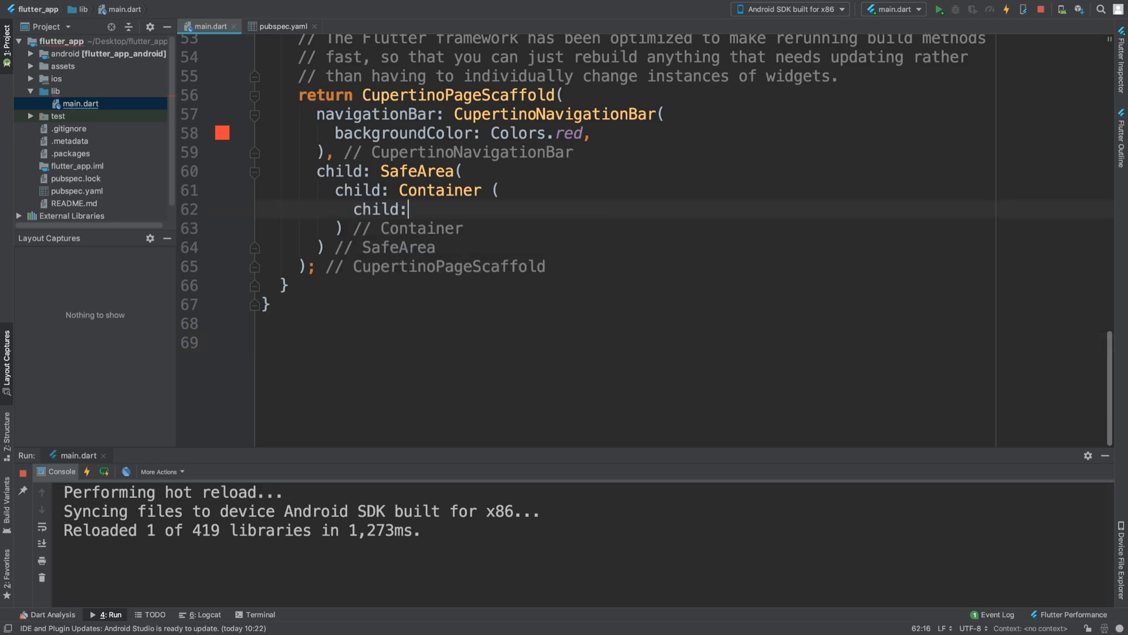
text(Cup)
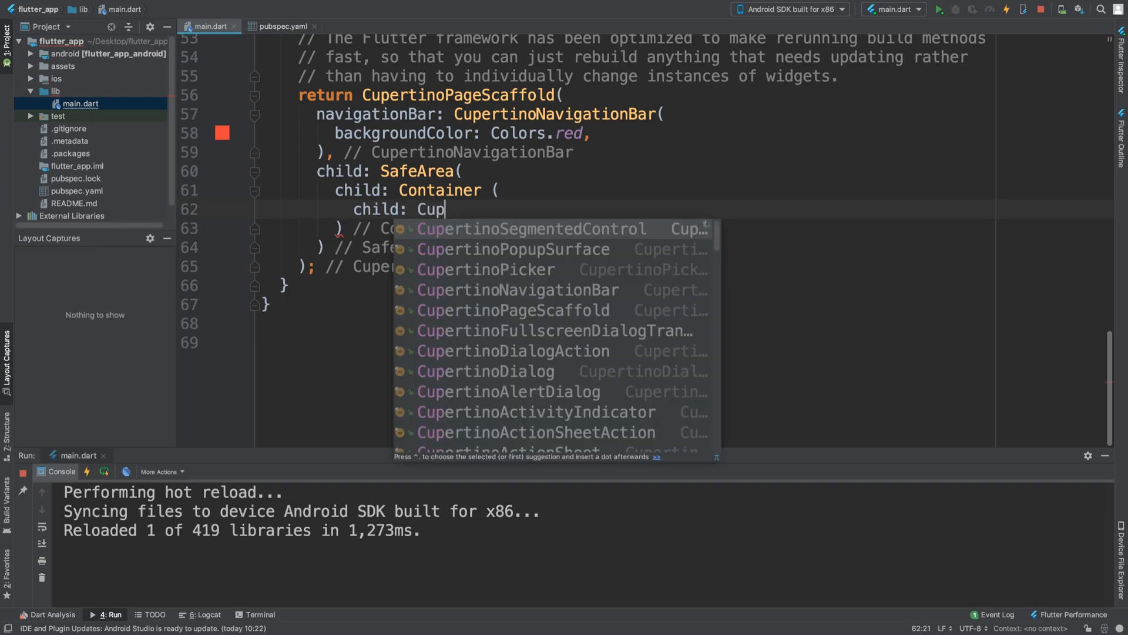
text(ertinoSwitch()
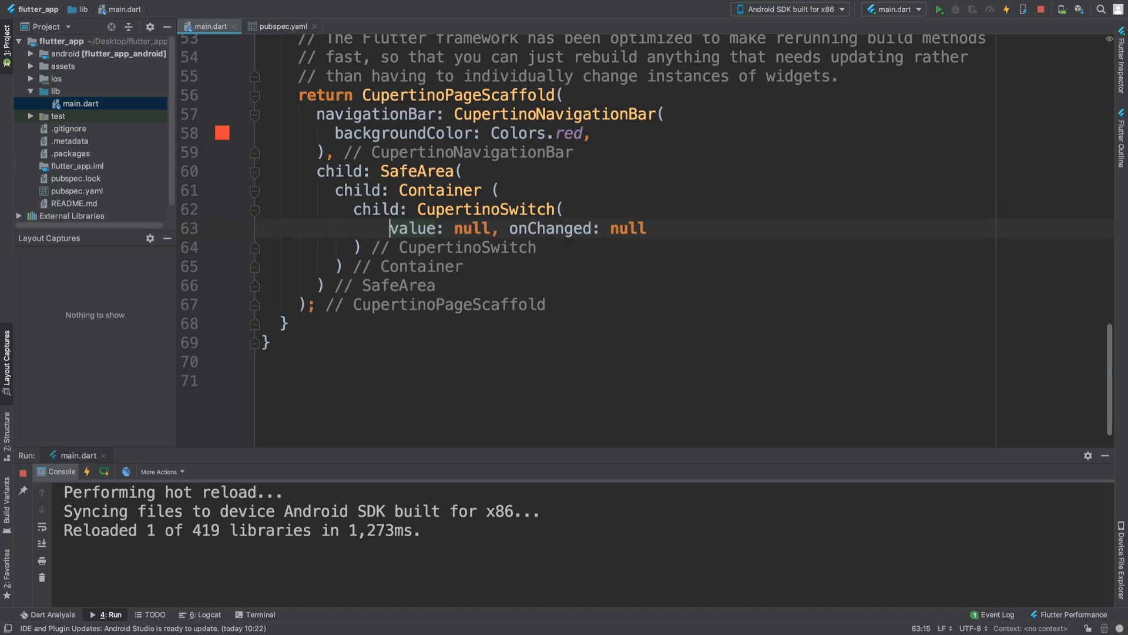
Set the switch's value to false, with onChanged on its own line and still null.
click(509, 229)
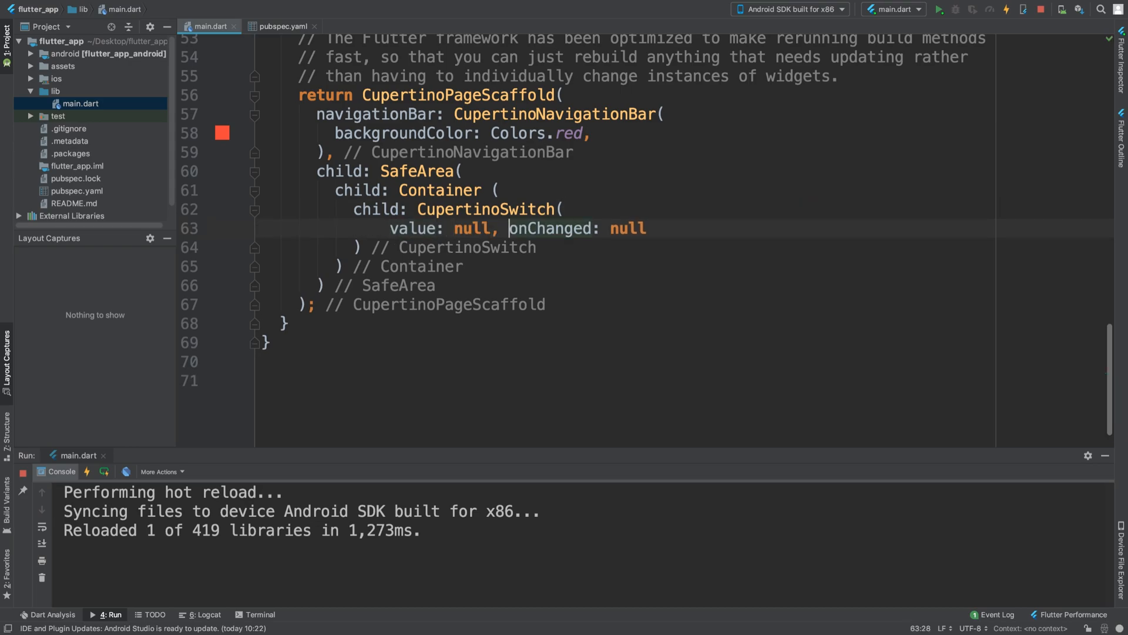
key(Enter)
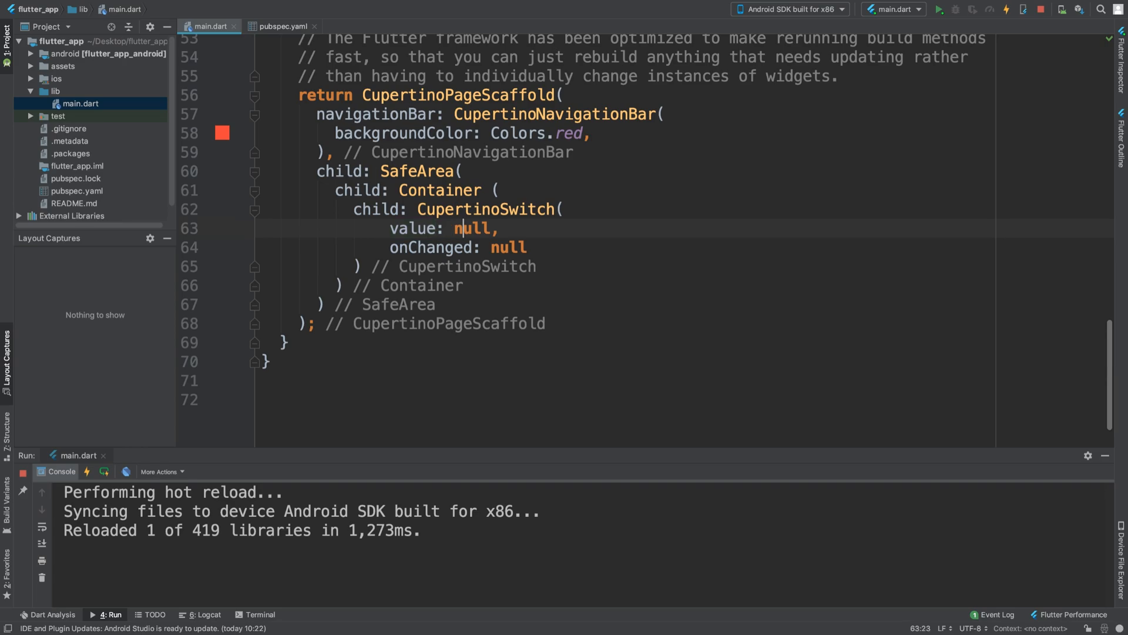
text(false)
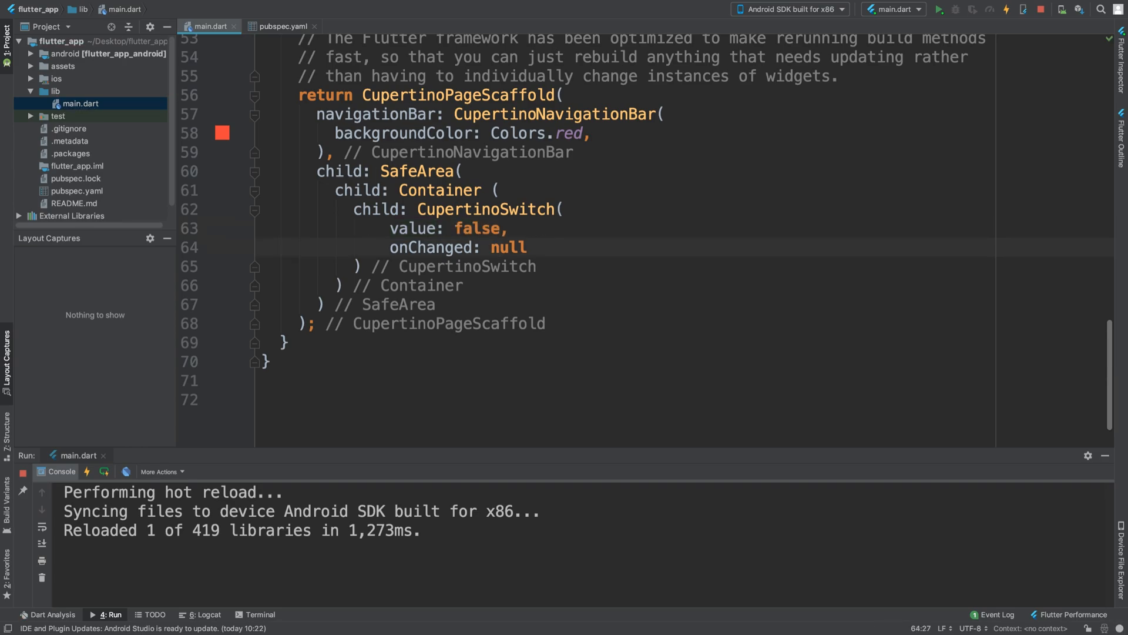
click(490, 247)
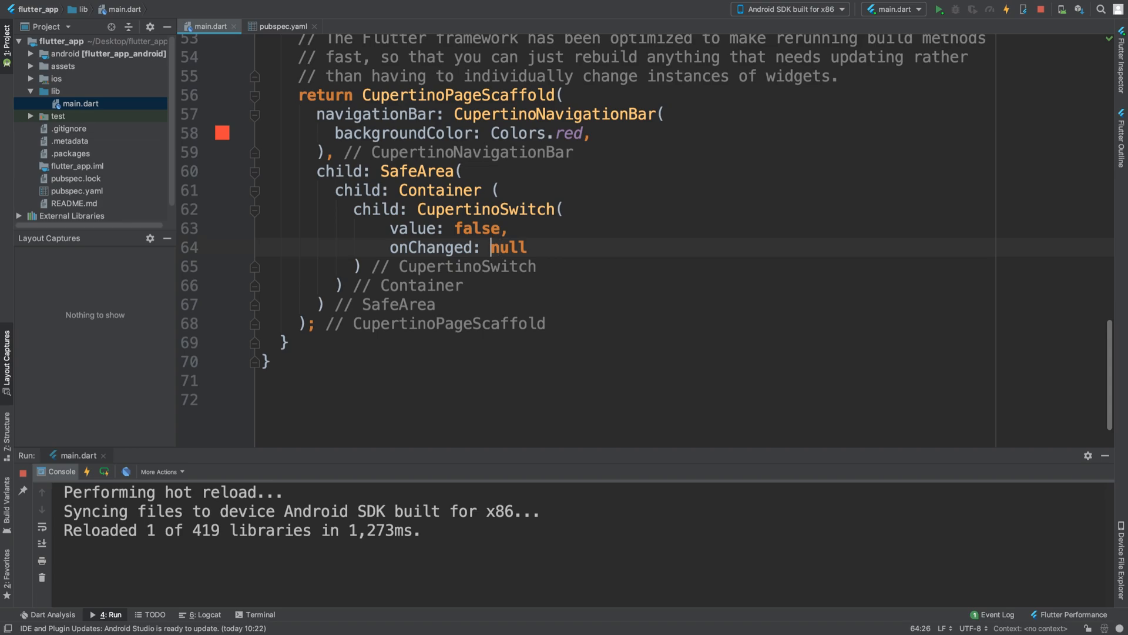
Make onChanged a (bool value) callback that prints value, then run the app so the console logs true.
text(() {)
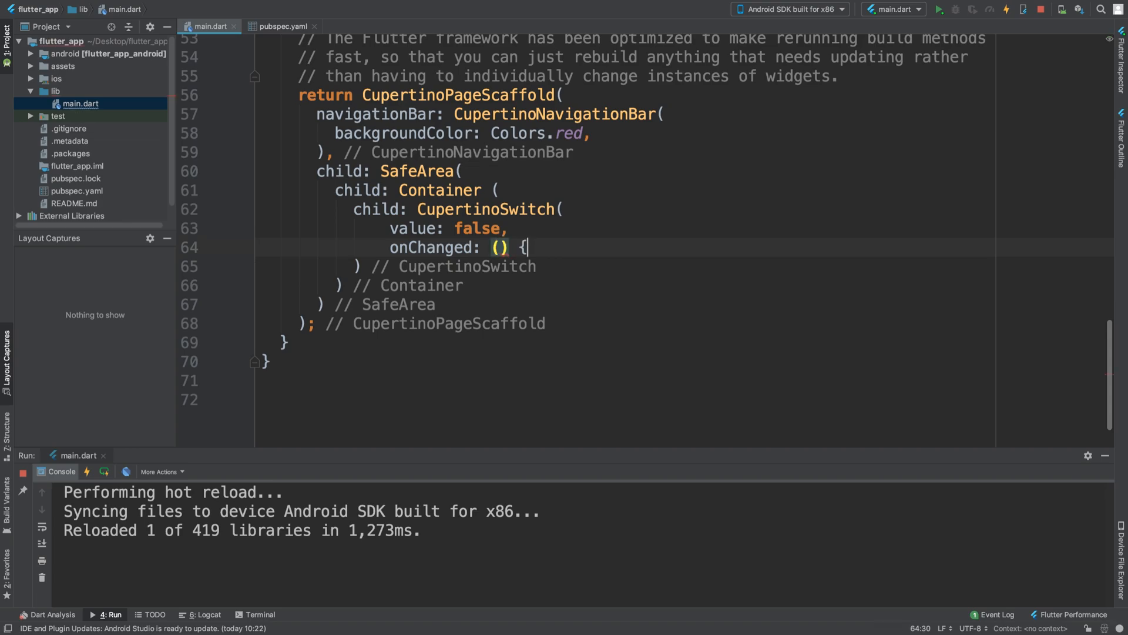
text(print())
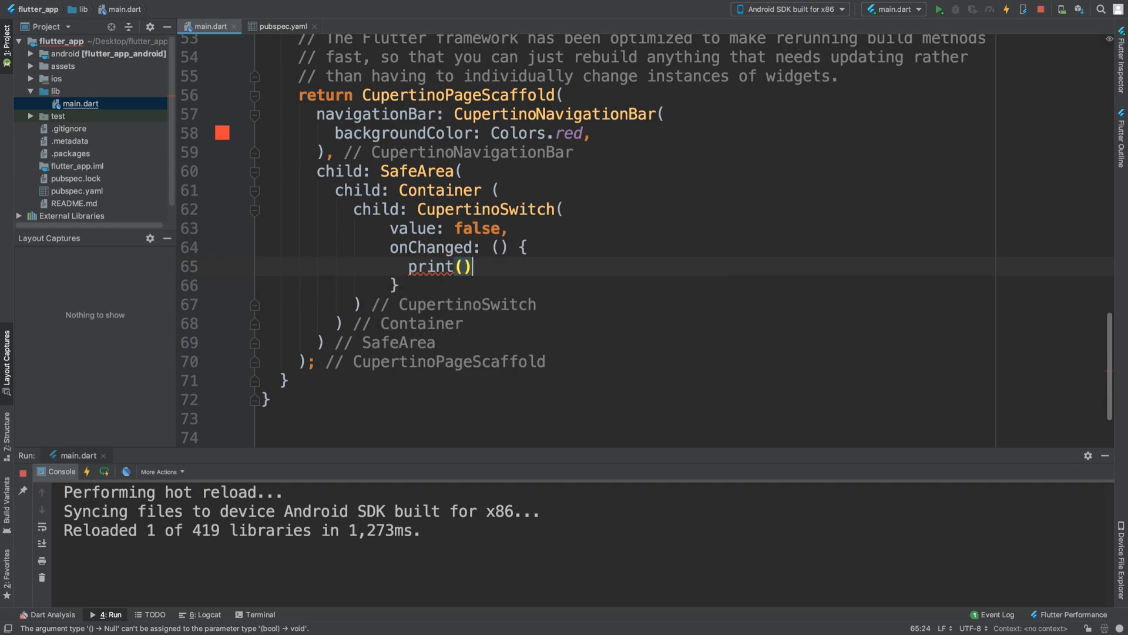
text(;)
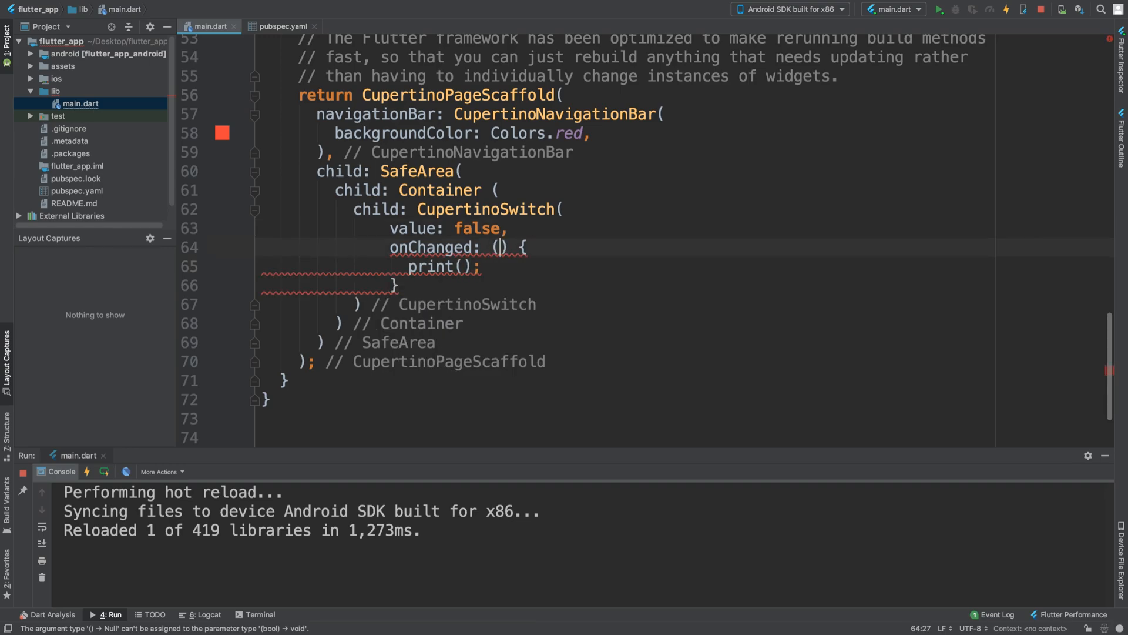
text(bool)
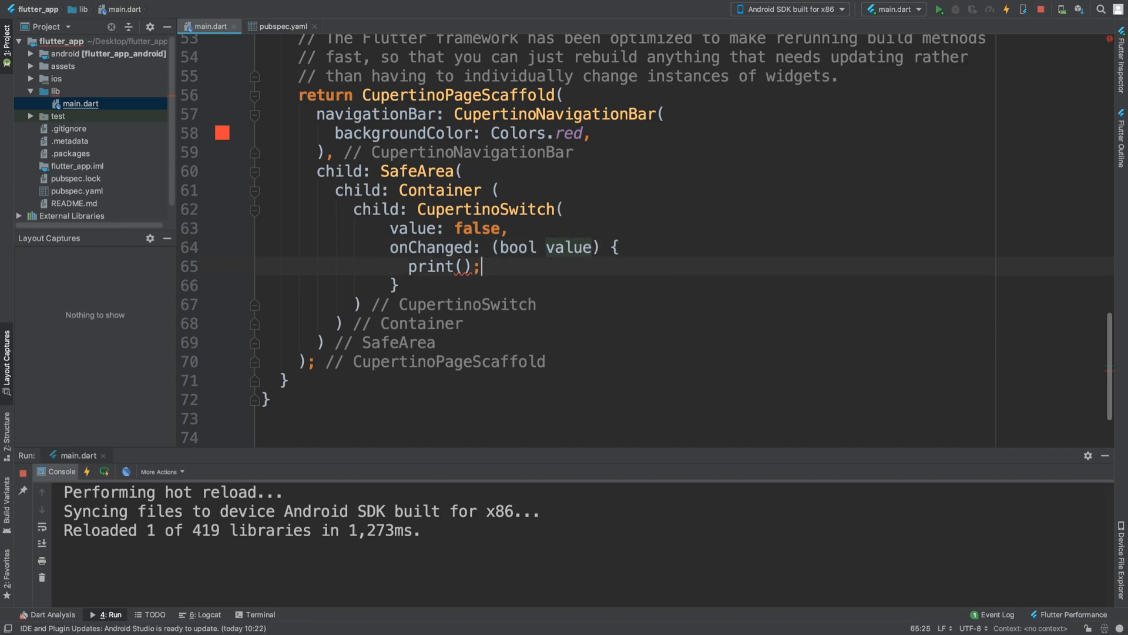
text(value)
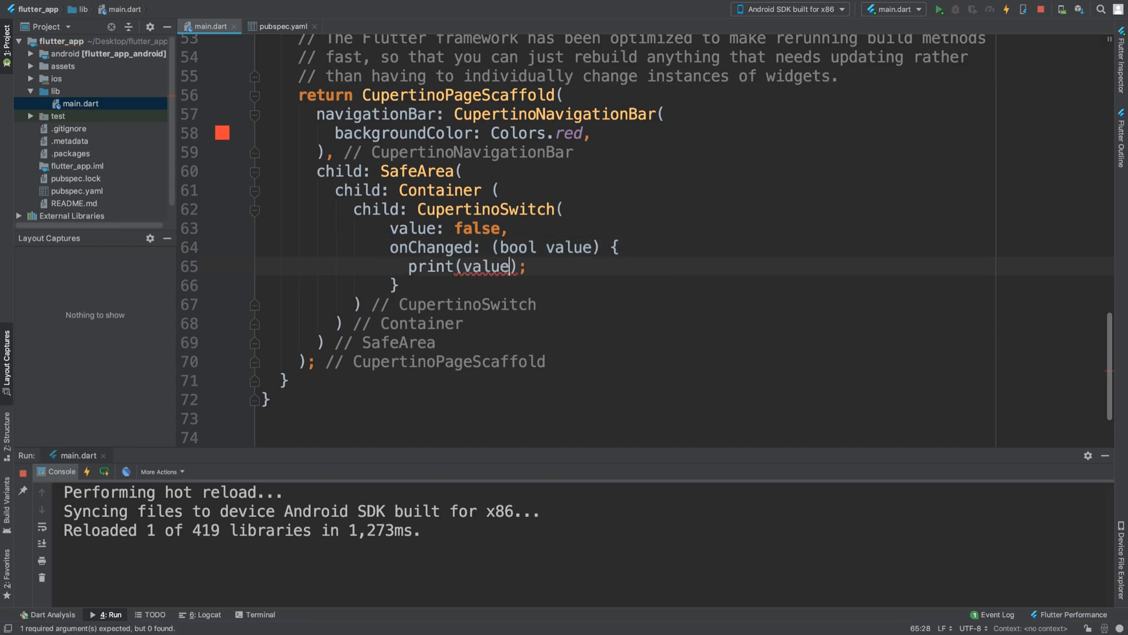
click(561, 209)
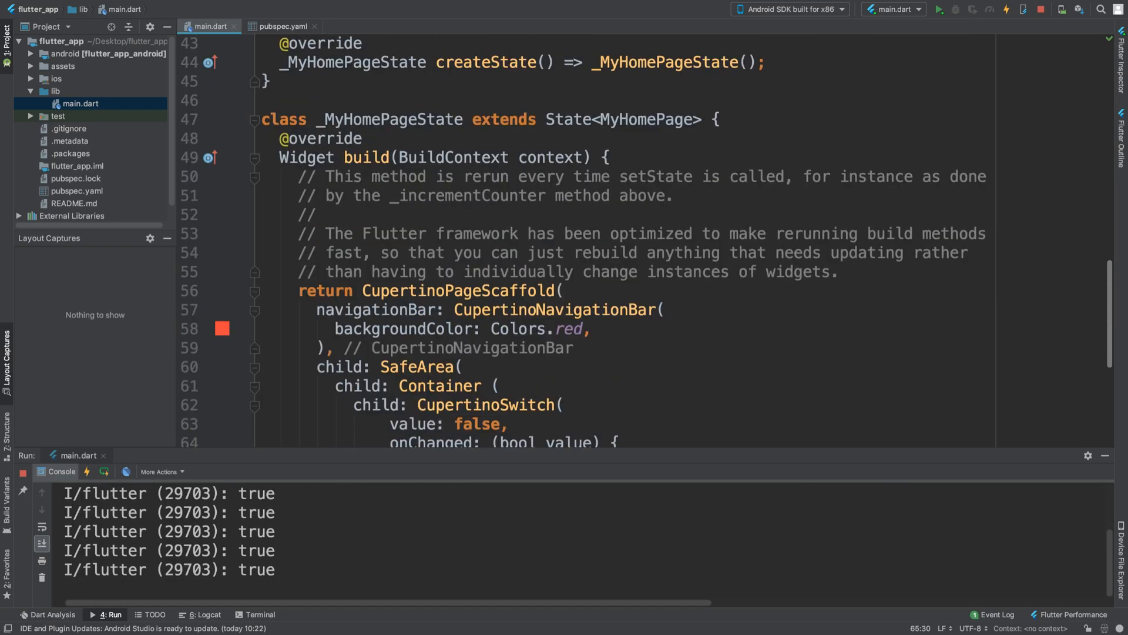
Add 'bool switchState = false;' at the top of _MyHomePageState.
key(Enter)
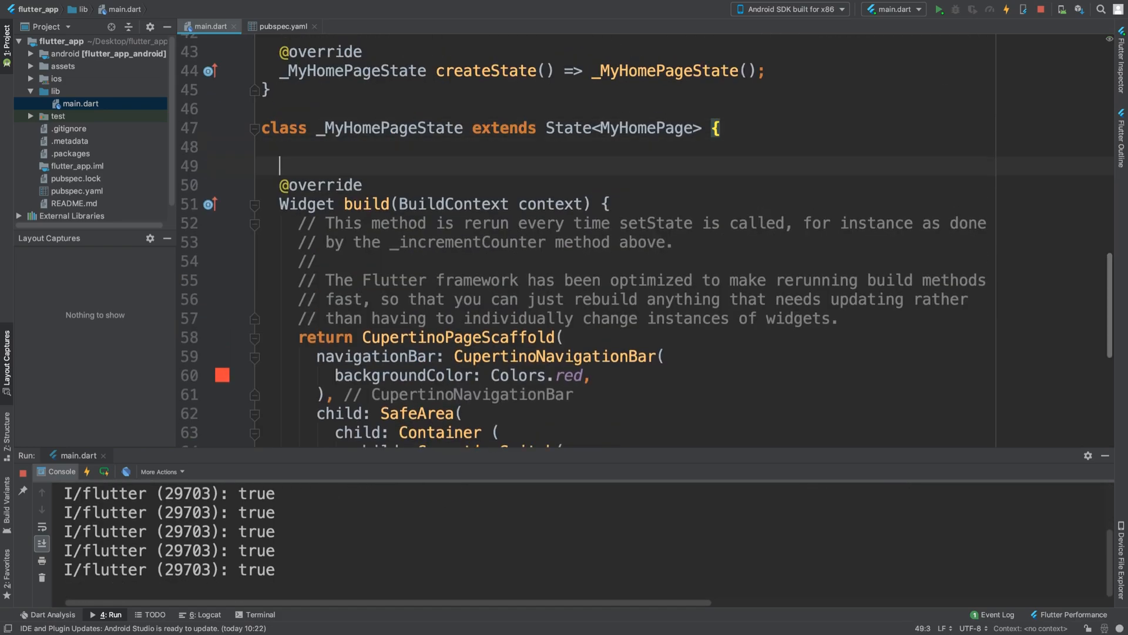
text(bool)
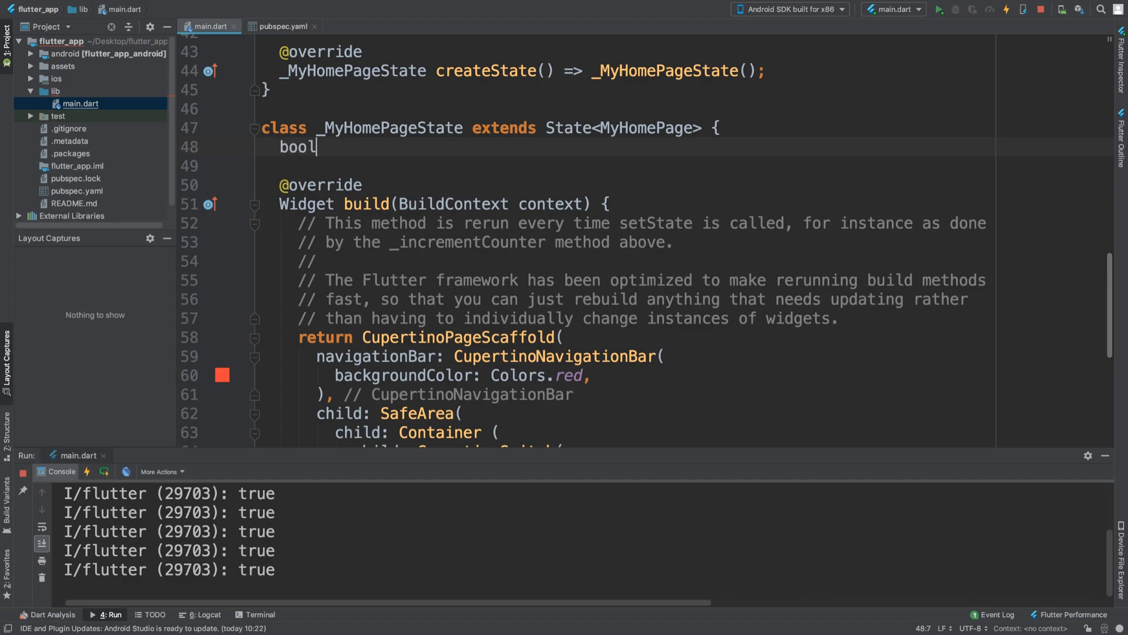
text(s)
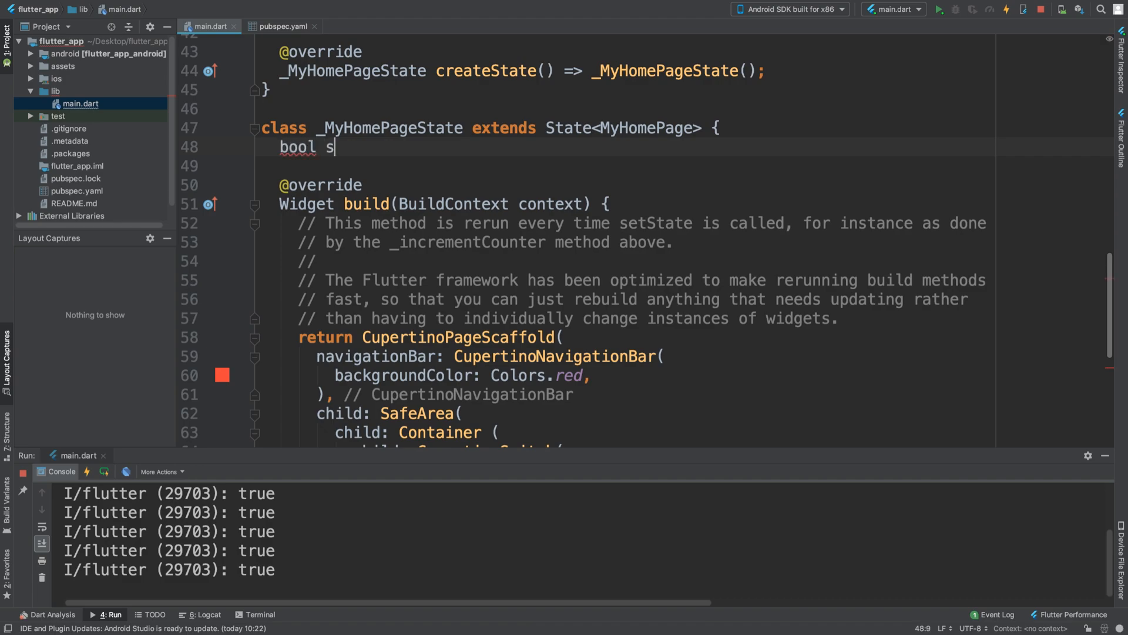
text(witchState)
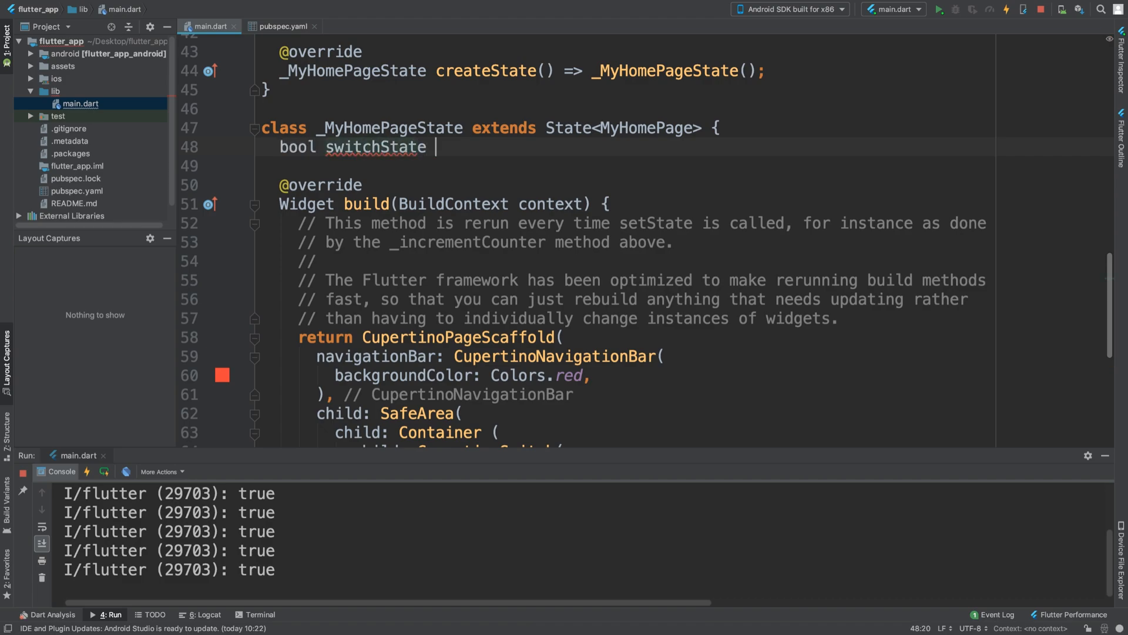
text(= false;)
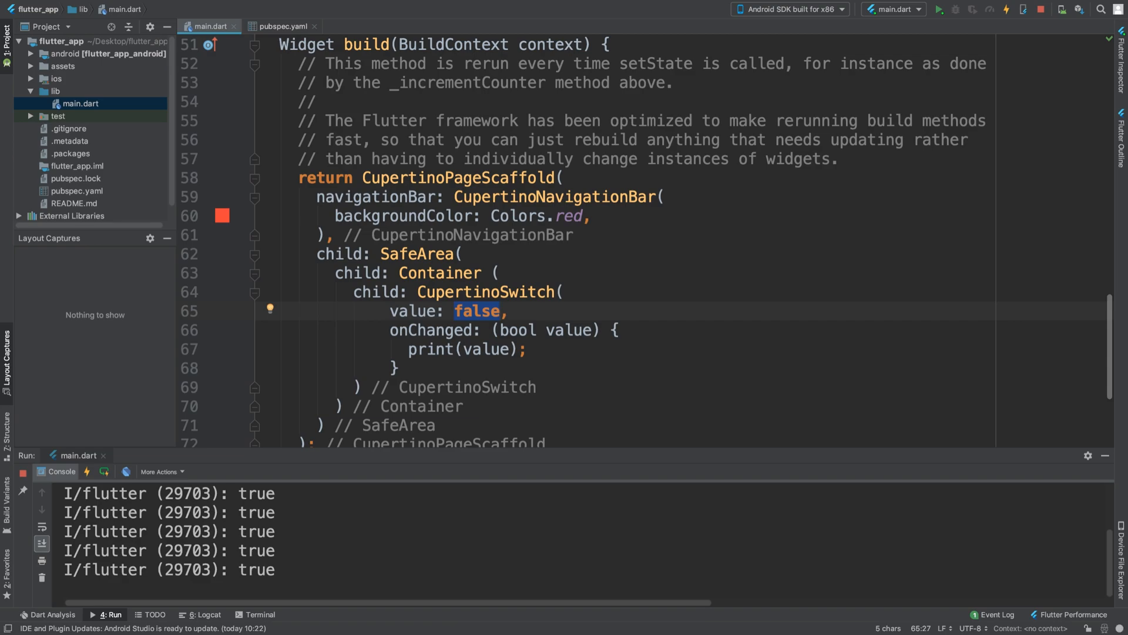
Set value to switchState, assign switchState = value inside setState in onChanged, then hot reload.
text(switchState)
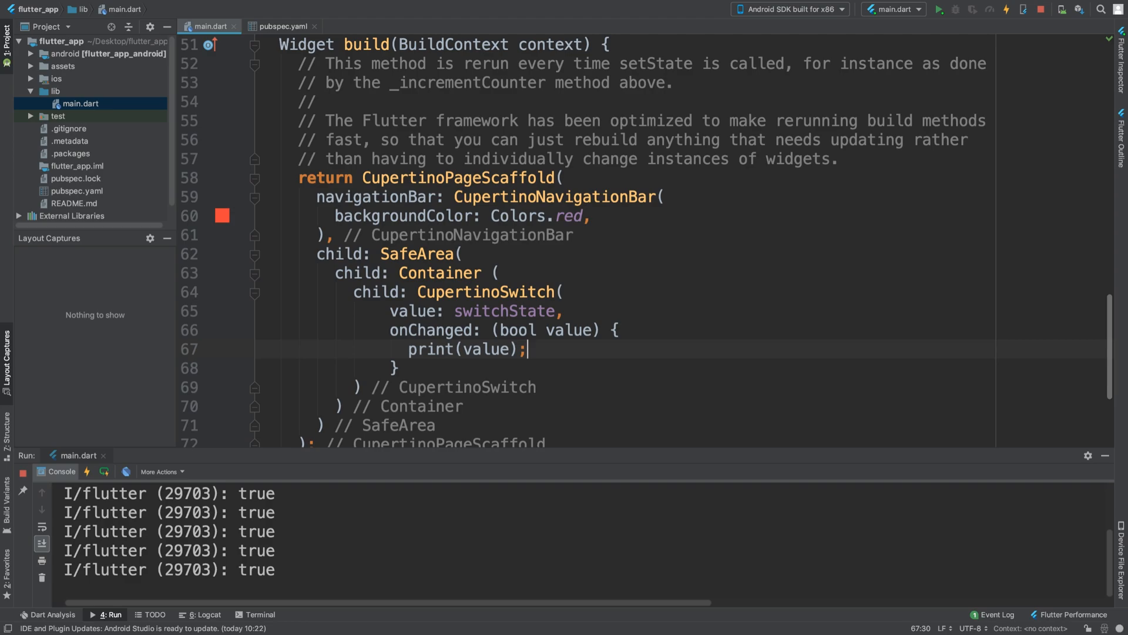
text(setState(() {)
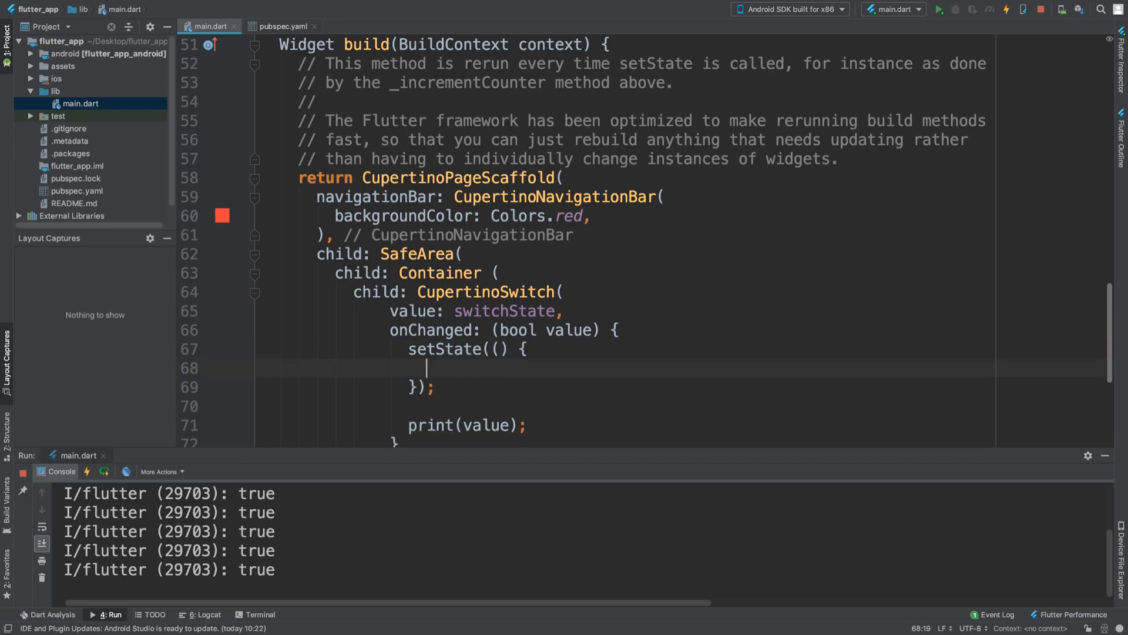
text(sw)
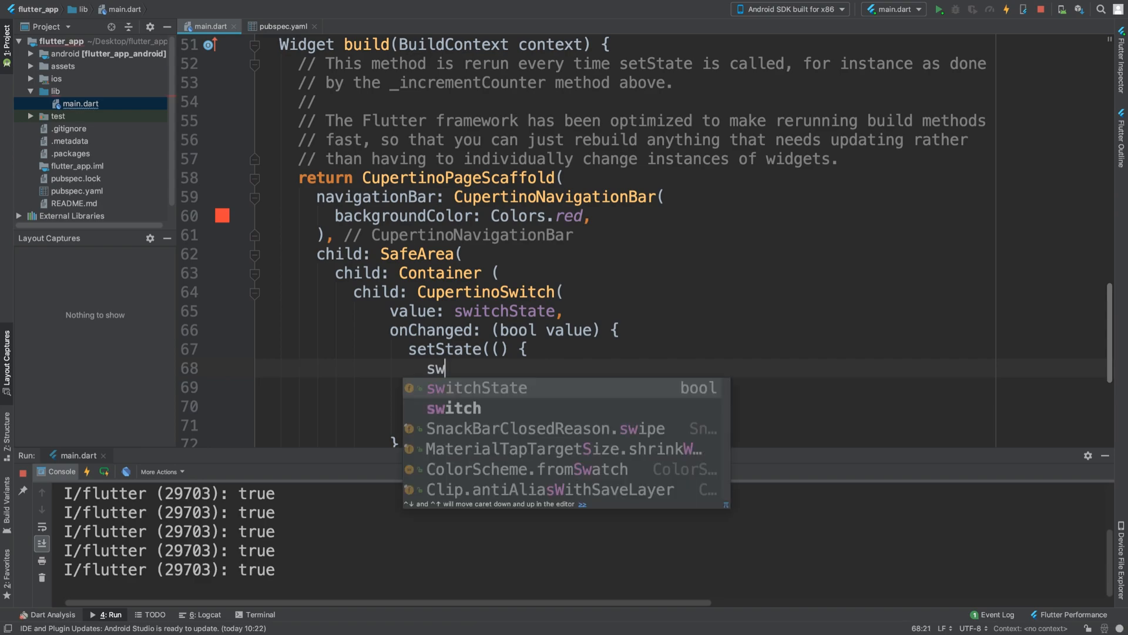
text(itchState = value;)
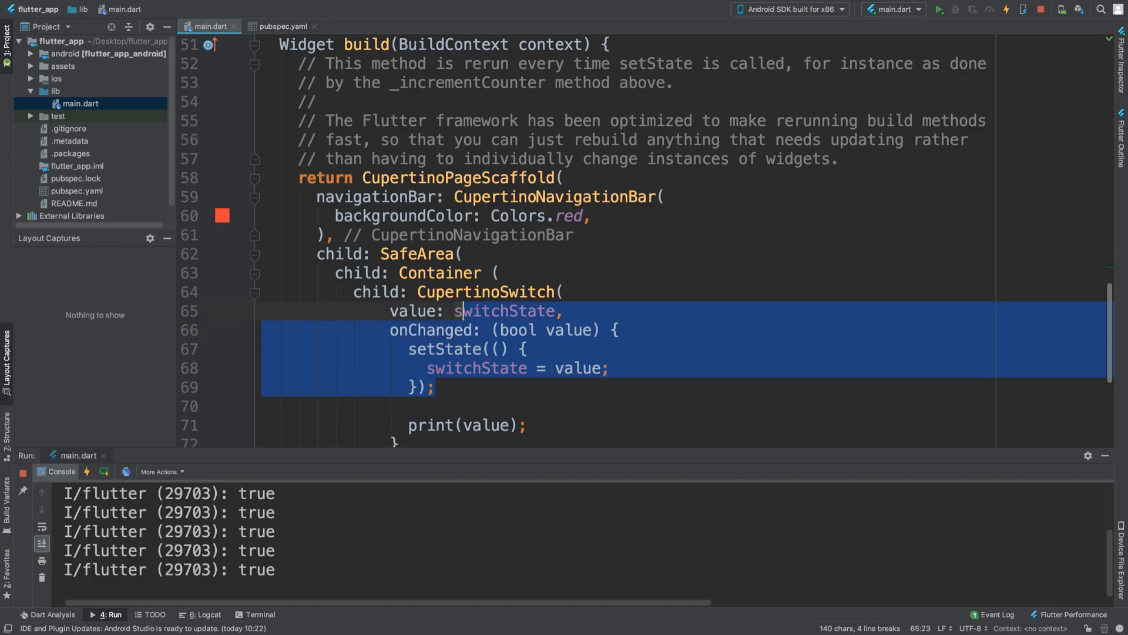
click(574, 368)
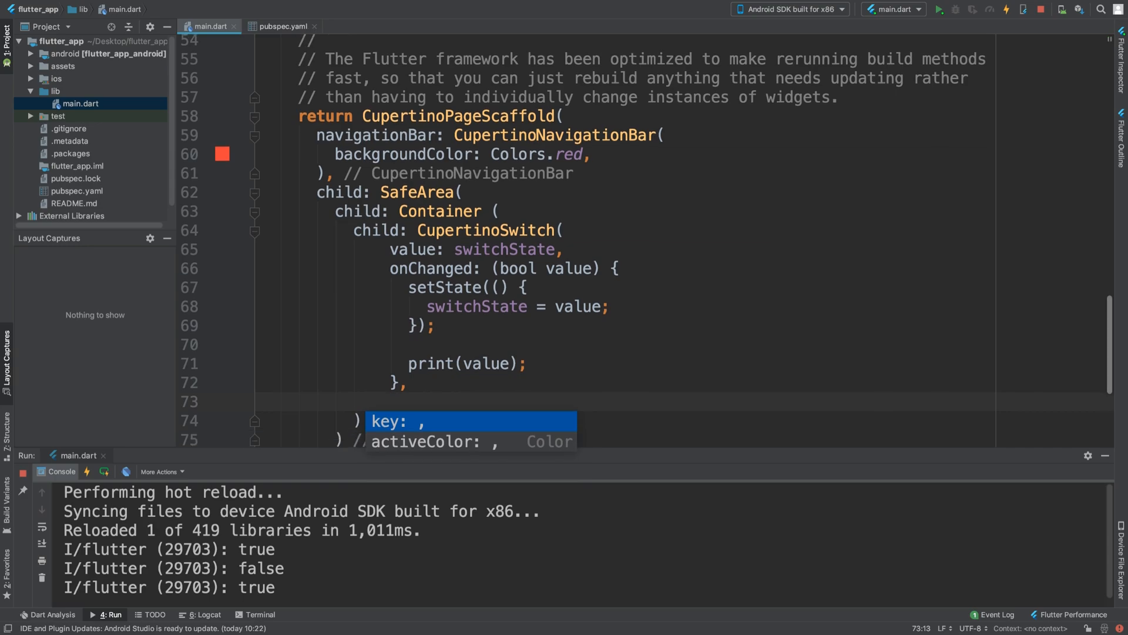
key(Escape)
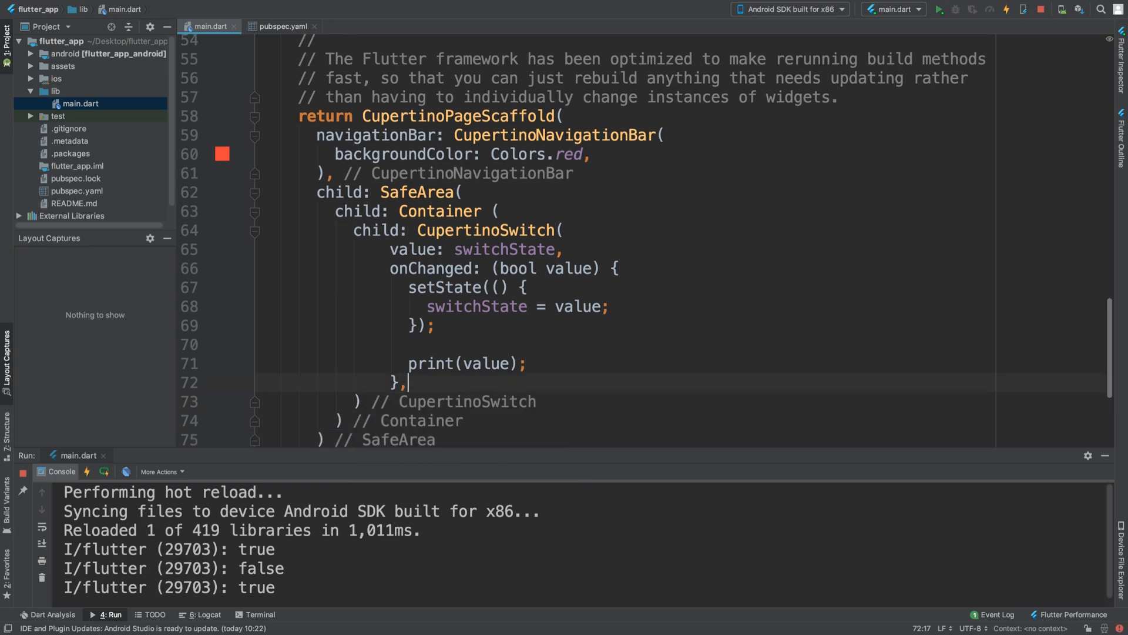